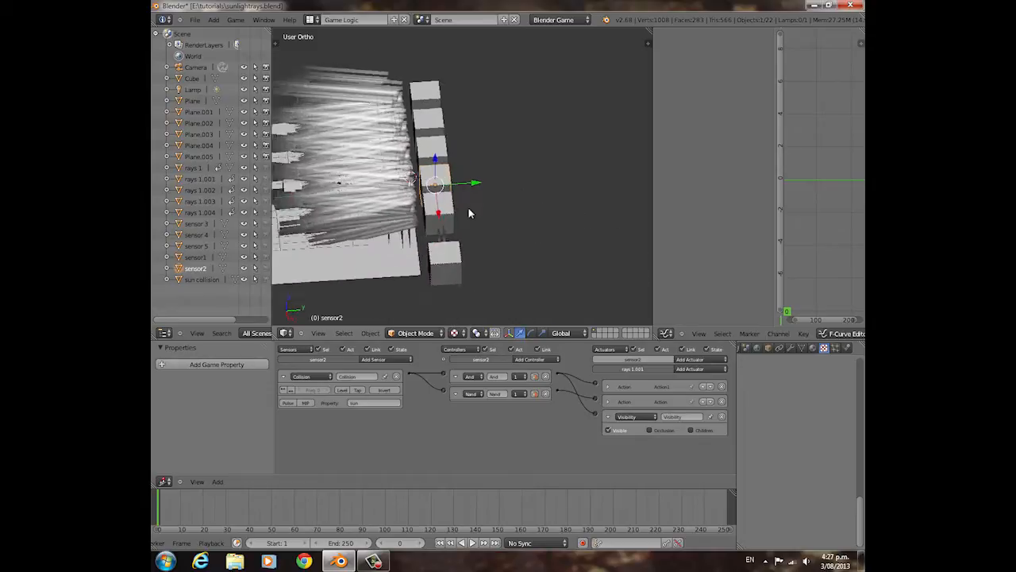
Step: Orbit the 3D view around the sun-ray planes to inspect Plane.001
left_click_drag(436, 182, 421, 222)
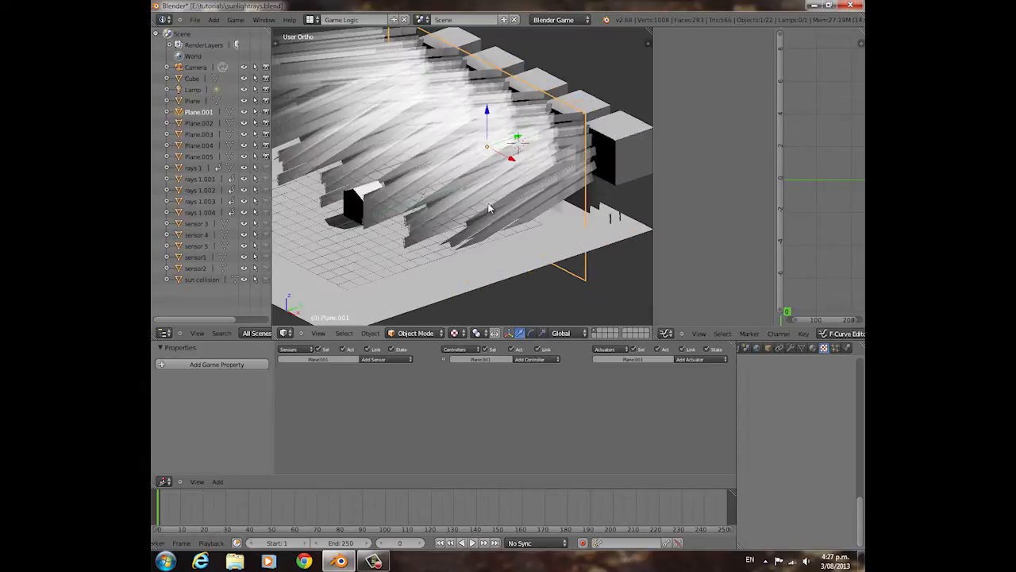
Step: Orbit the view to take in the whole sun-ray scene around sensor1
left_click_drag(488, 206, 420, 223)
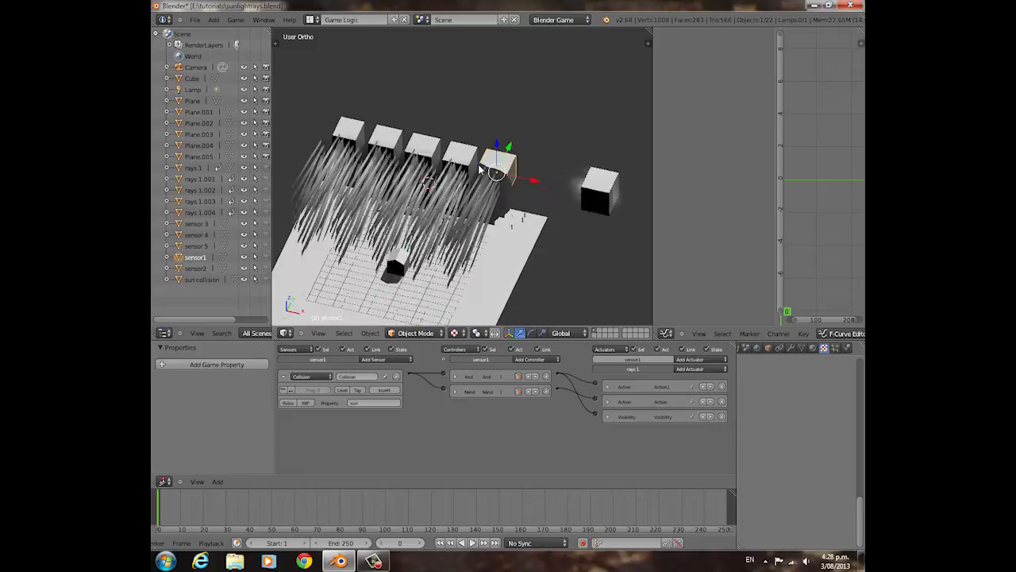
Step: Select the sensor 5 cube and switch to camera view (numpad 0)
left_click(201, 179)
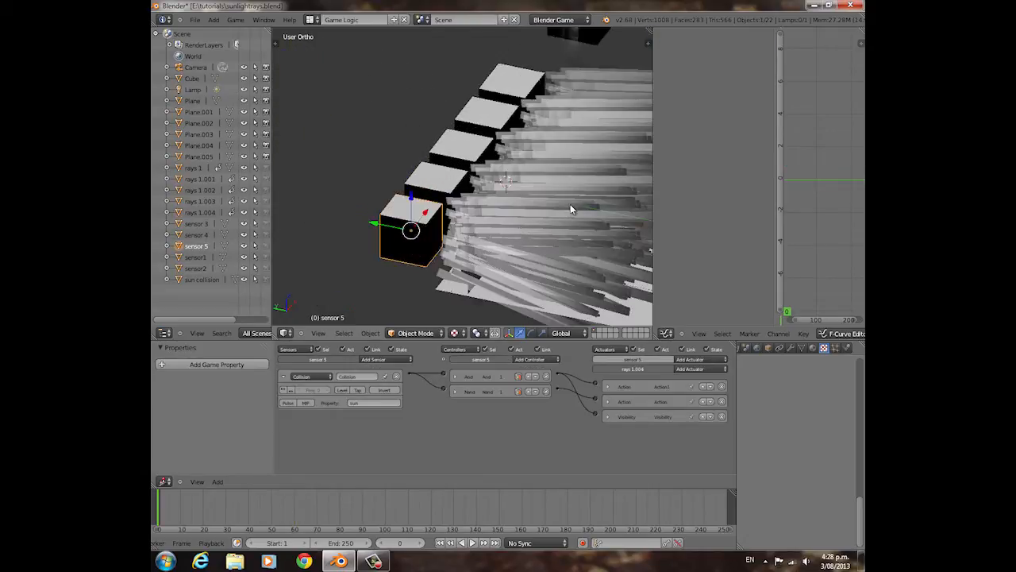
key("KP_0")
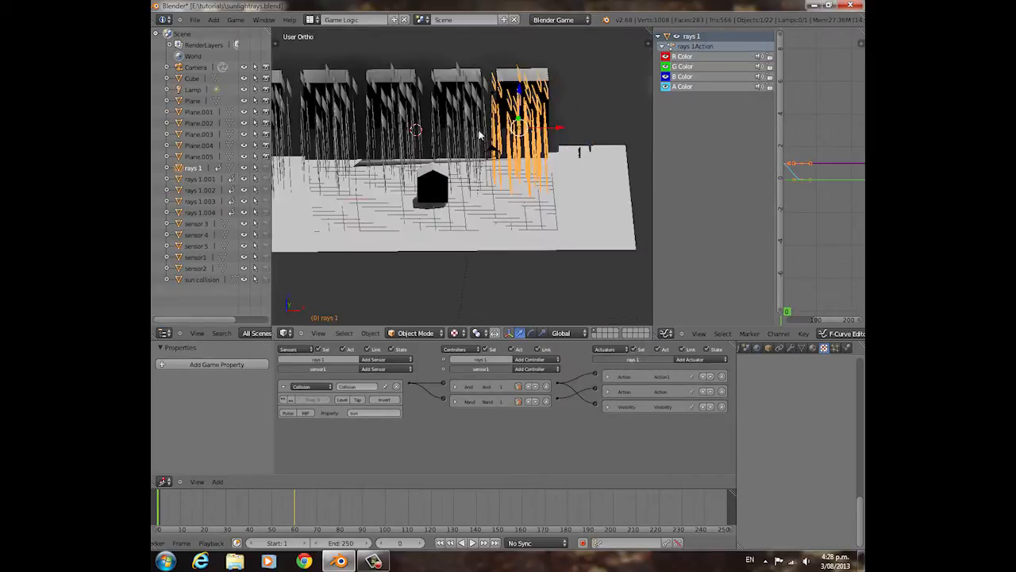
Step: Bring up an image view showing the flare0001 texture beside the scene
left_click(200, 179)
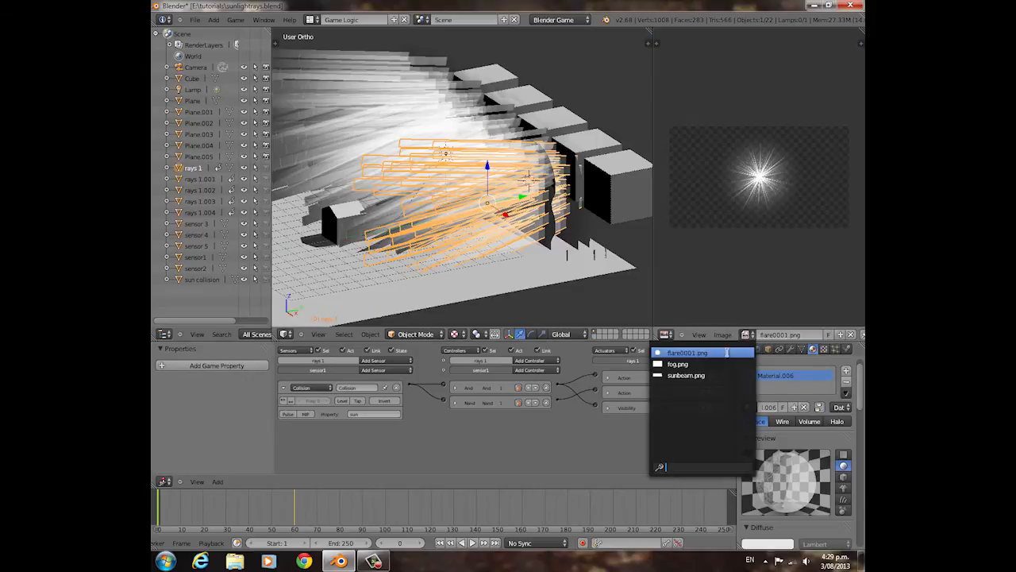
Step: Display the sunbeam.png gradient and move the timeline to frame 42
left_click(686, 375)
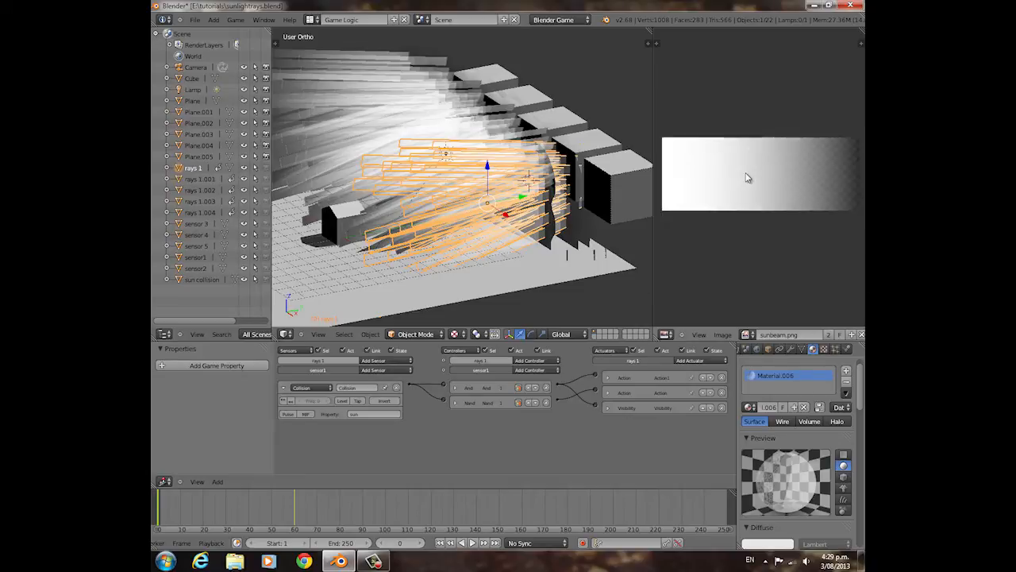
mouse_move(760, 192)
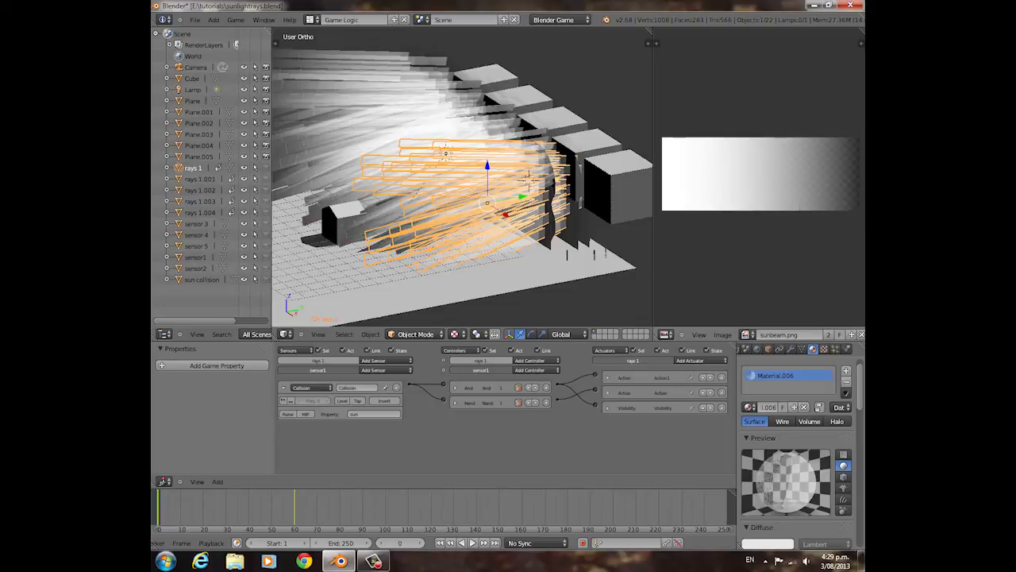
mouse_move(671, 276)
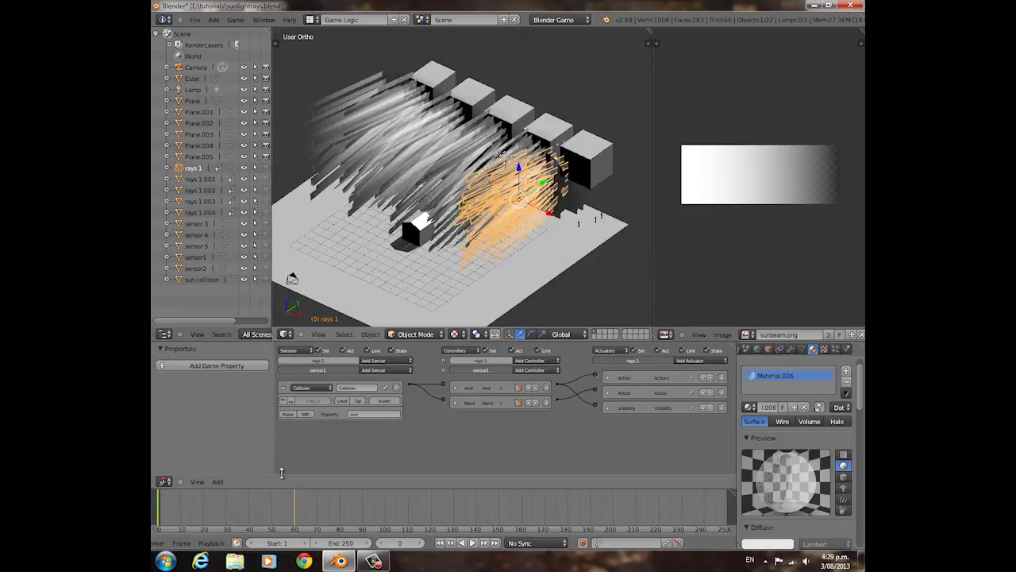
left_click(258, 502)
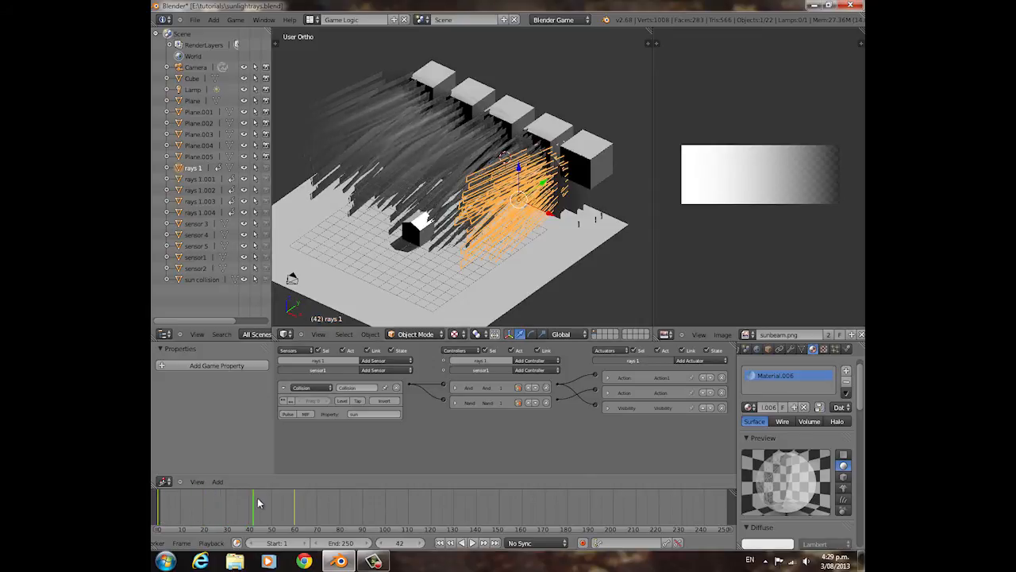